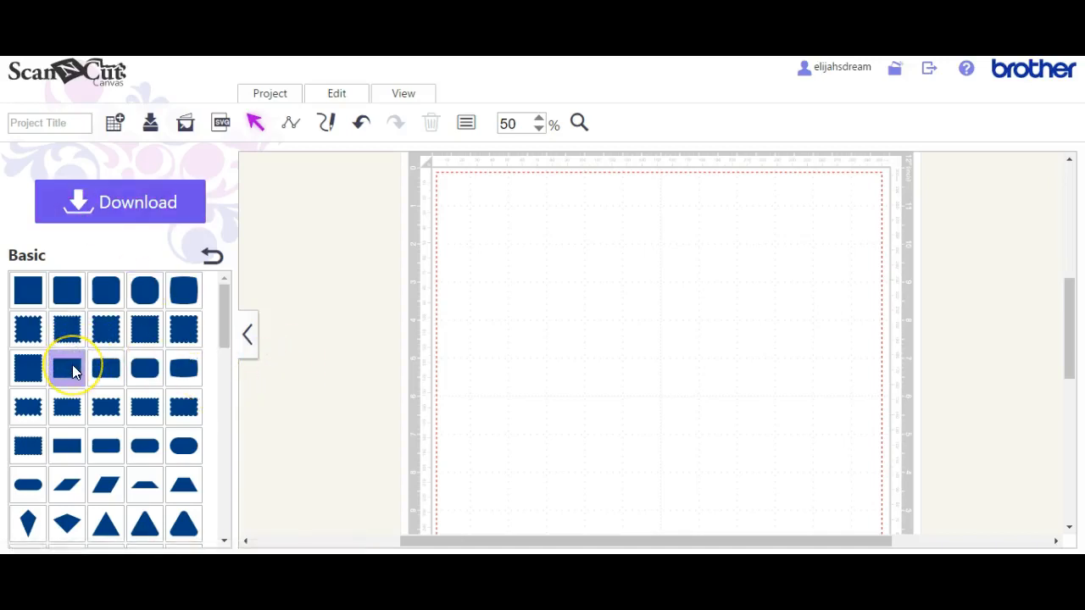
Add a basic shape at the mat's top and flatten it into a 3.94-inch-wide, 0.01-inch strip.
{"action": "left_click", "coordinate": [66, 366]}
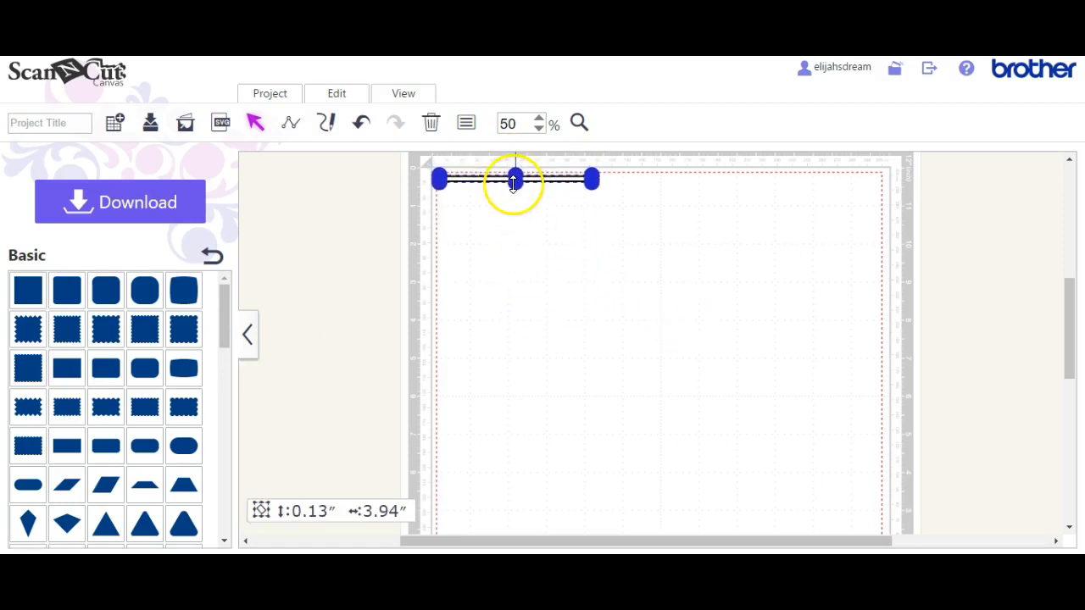
{"action": "left_click_drag", "start_coordinate": [512, 181], "coordinate": [512, 177]}
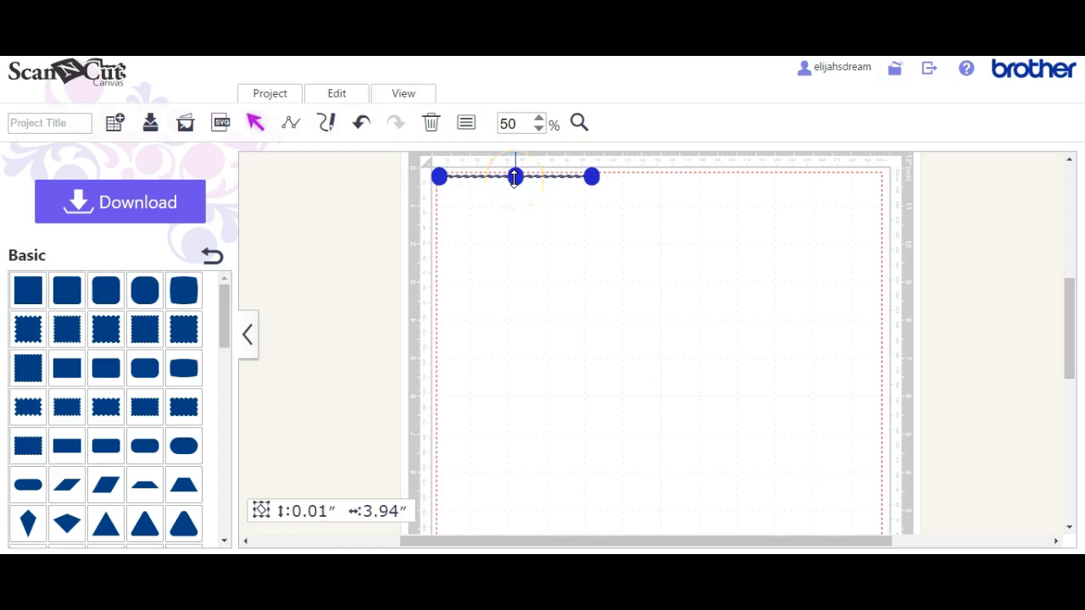
{"action": "left_click", "coordinate": [430, 122]}
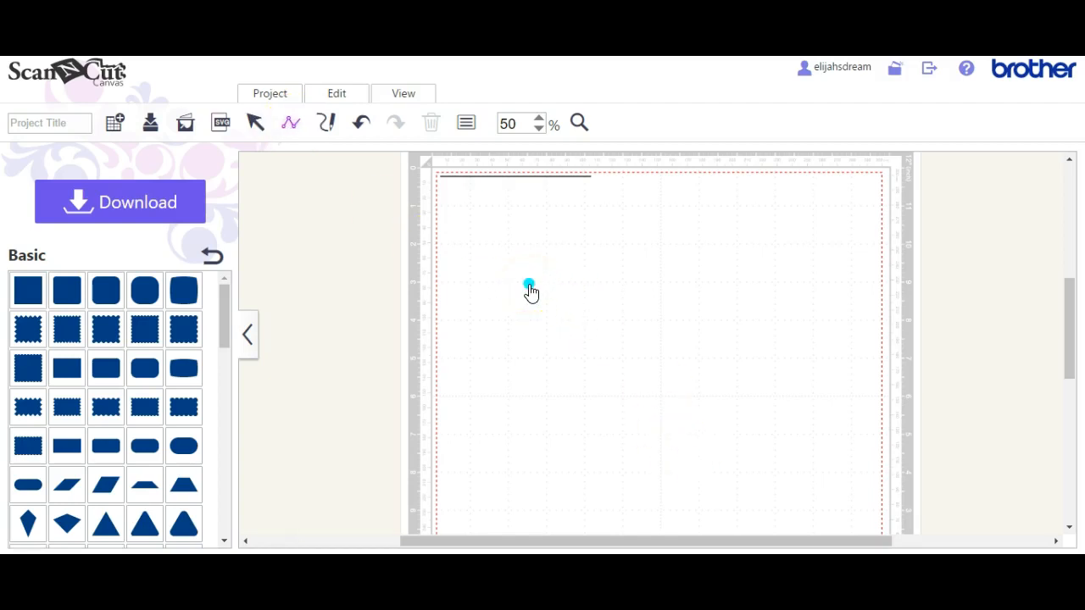
Draw a 5.75-inch line mid-mat and tilt it to rise 1.50 inches to the right.
{"action": "left_click_drag", "start_coordinate": [529, 283], "coordinate": [749, 283]}
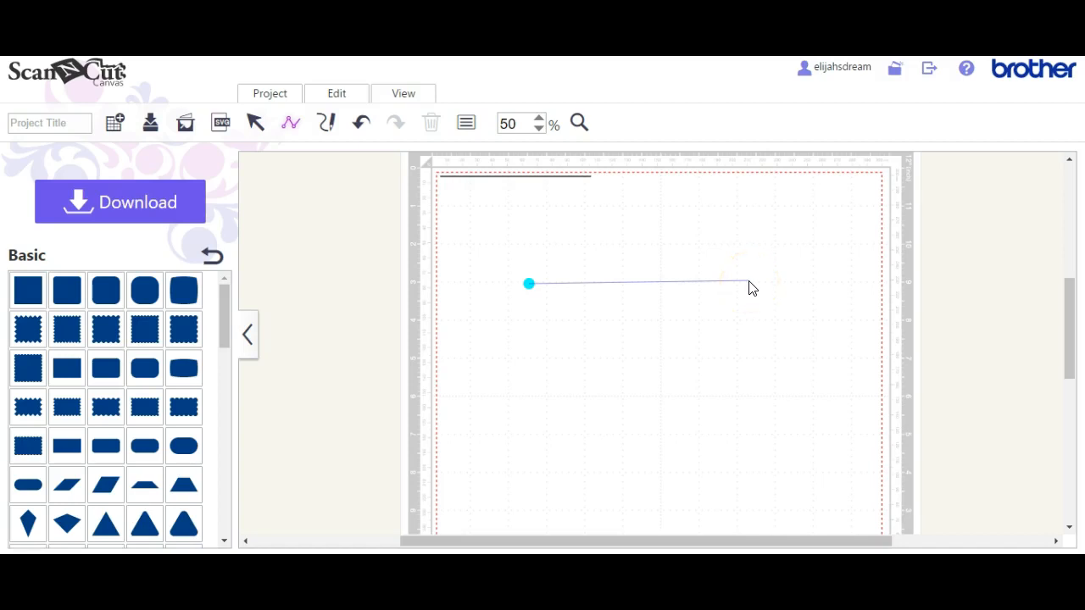
{"action": "left_click", "coordinate": [750, 283]}
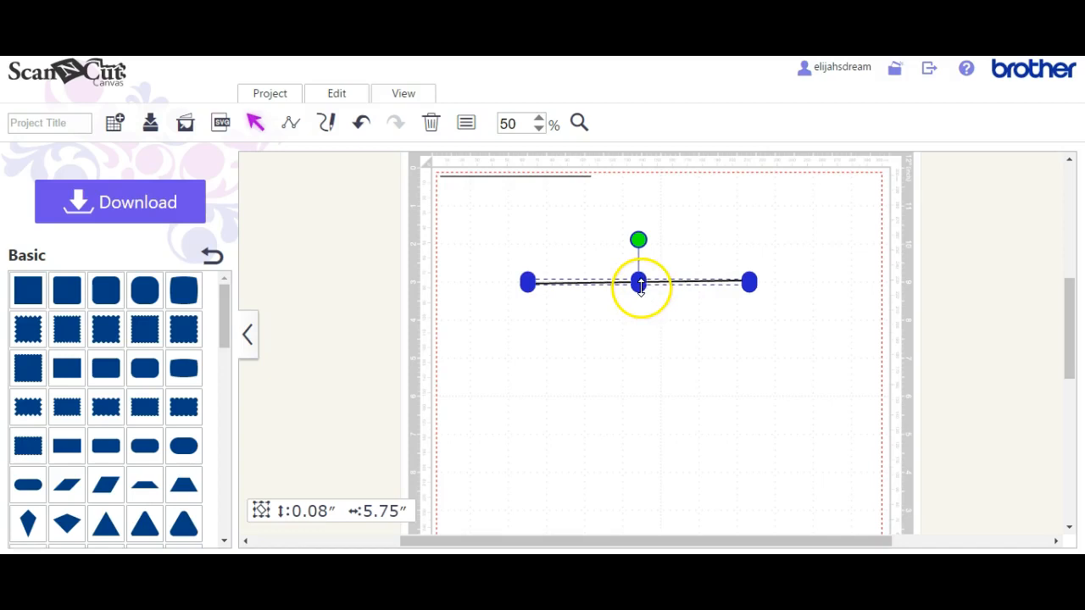
{"action": "left_click_drag", "start_coordinate": [637, 285], "coordinate": [637, 337]}
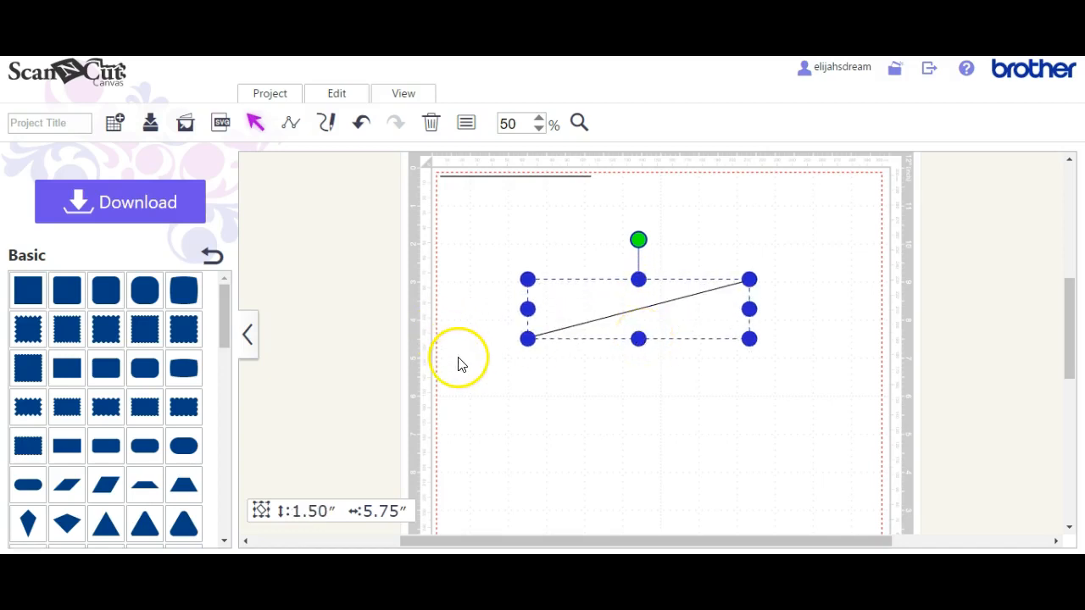
Draw a flat 7.29-inch horizontal line above the slanted line.
{"action": "left_click", "coordinate": [291, 122]}
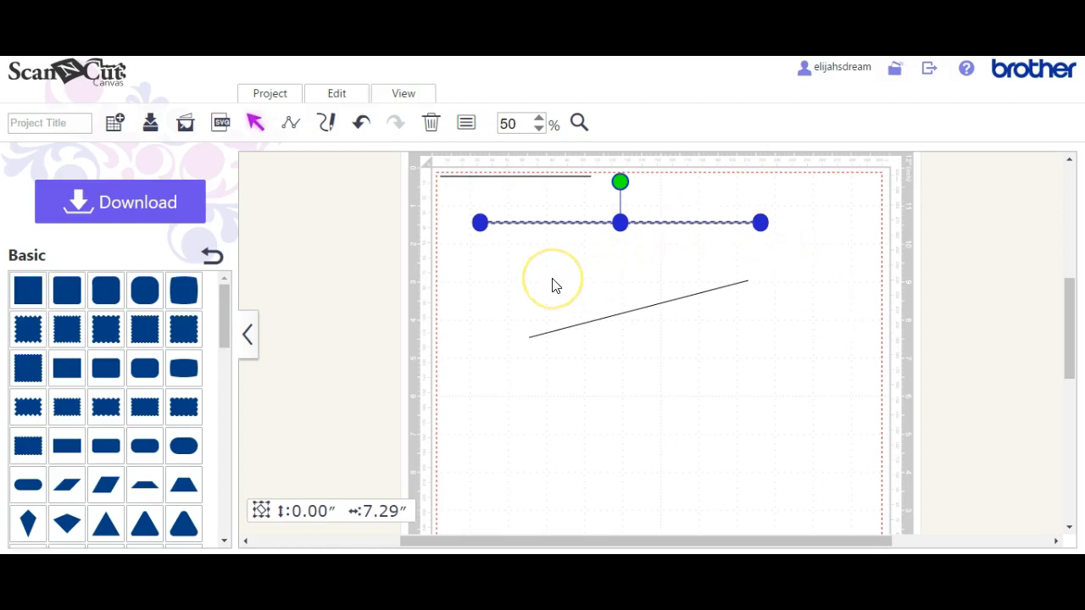
{"action": "left_click", "coordinate": [552, 280]}
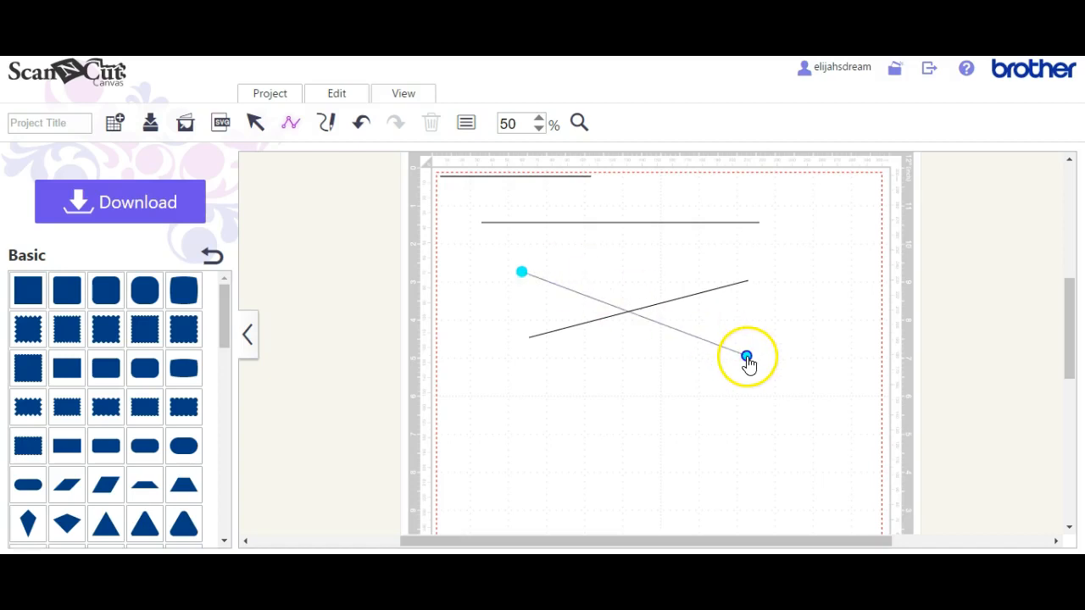
Finish a descending line crossing the slanted one to form an X.
{"action": "left_click", "coordinate": [745, 356]}
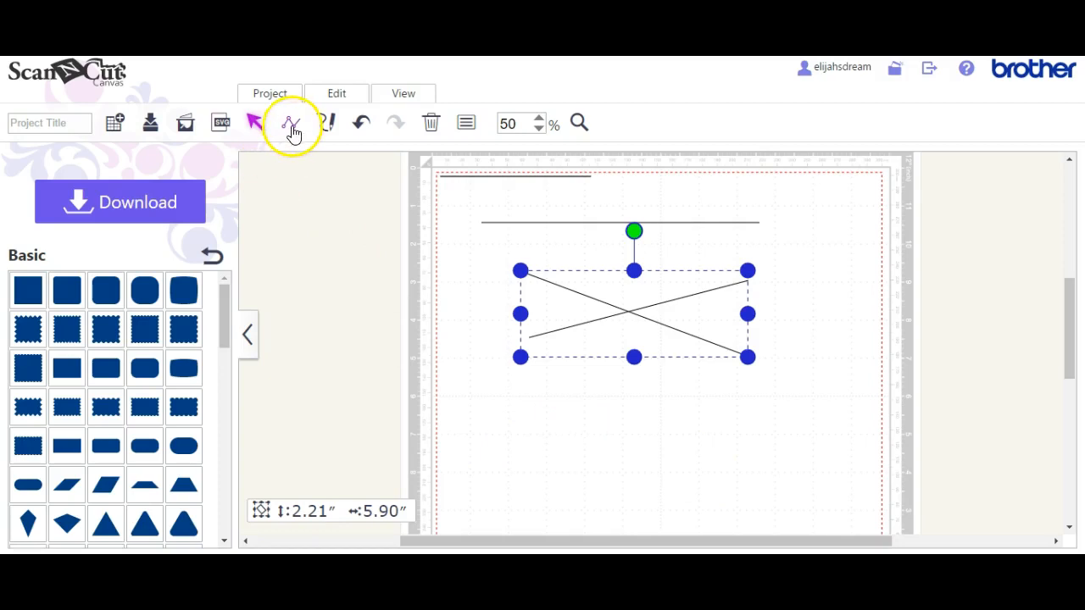
{"action": "left_click", "coordinate": [505, 398]}
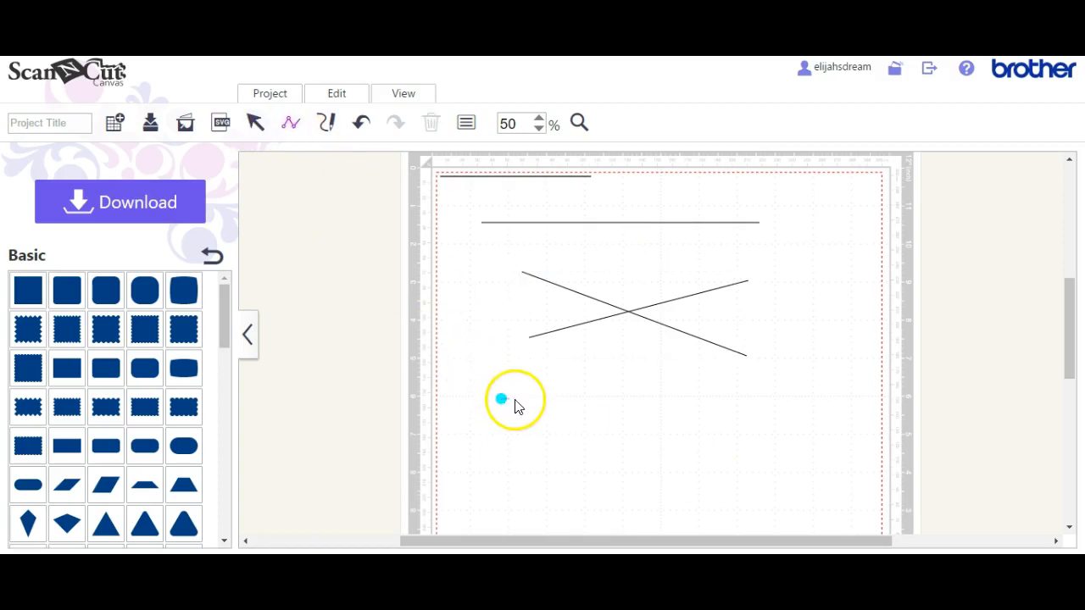
Draw a flat 6.92-inch horizontal line below the X.
{"action": "left_click_drag", "start_coordinate": [502, 400], "coordinate": [767, 400]}
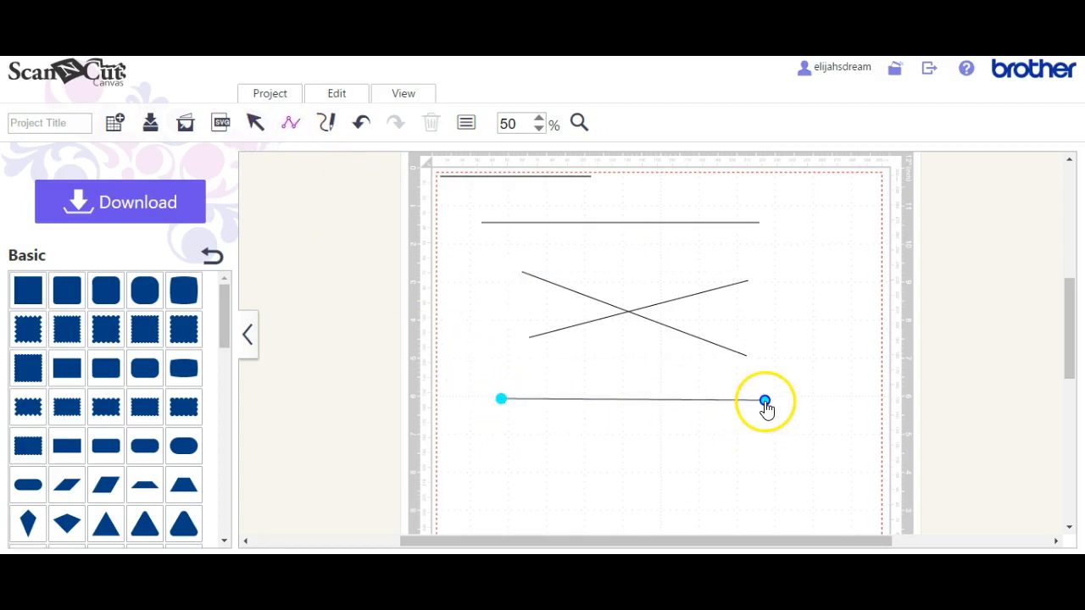
{"action": "left_click", "coordinate": [766, 400]}
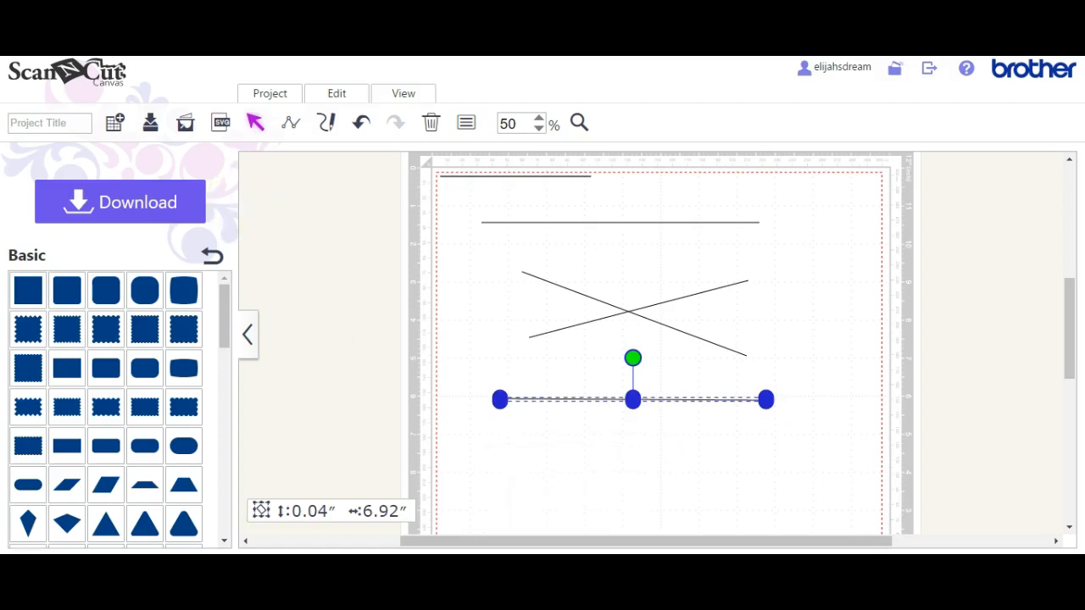